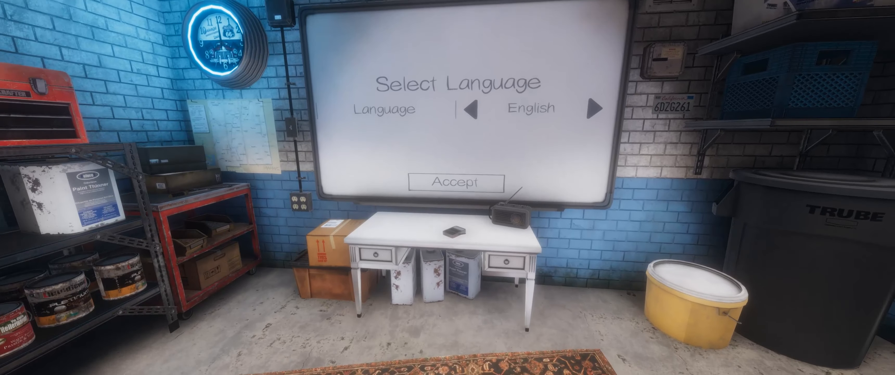
Accept English as the game language and acknowledge the voice recognition notice
{"action": "left_click", "coordinate": [452, 181]}
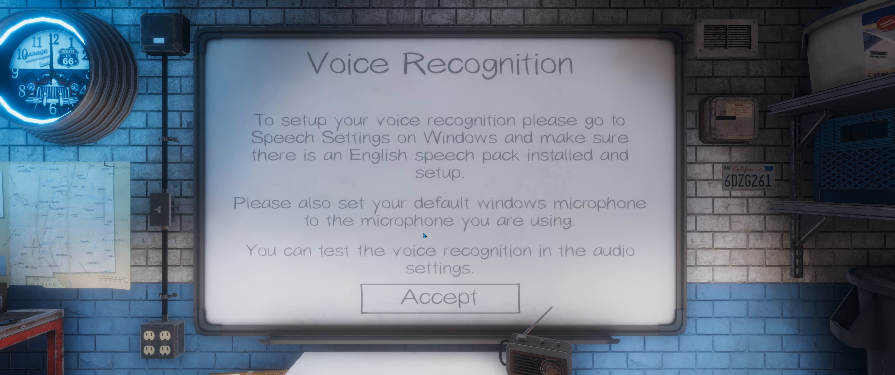
{"action": "mouse_move", "coordinate": [434, 251]}
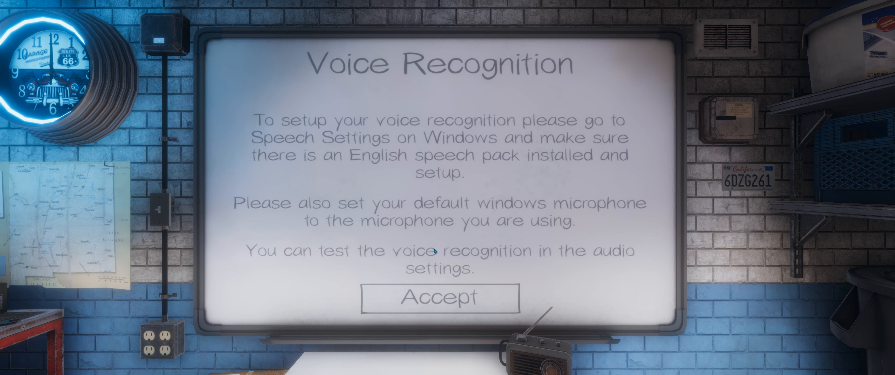
{"action": "mouse_move", "coordinate": [395, 139]}
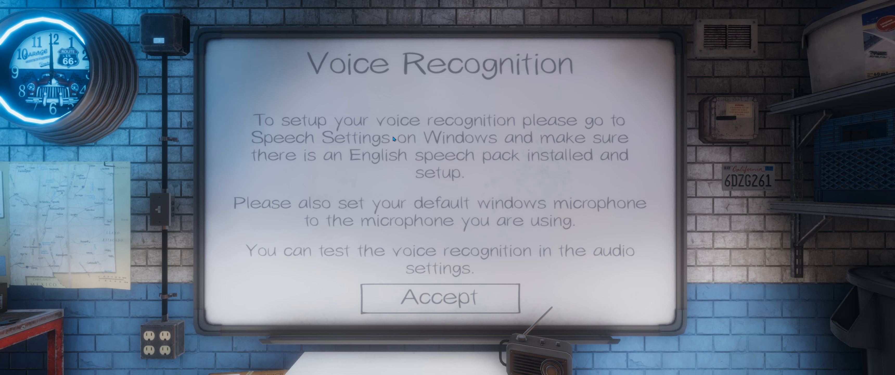
{"action": "mouse_move", "coordinate": [390, 142]}
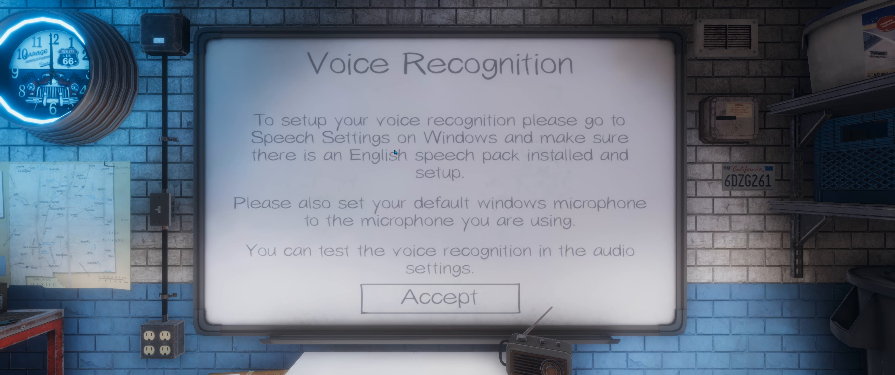
{"action": "left_click", "coordinate": [439, 298]}
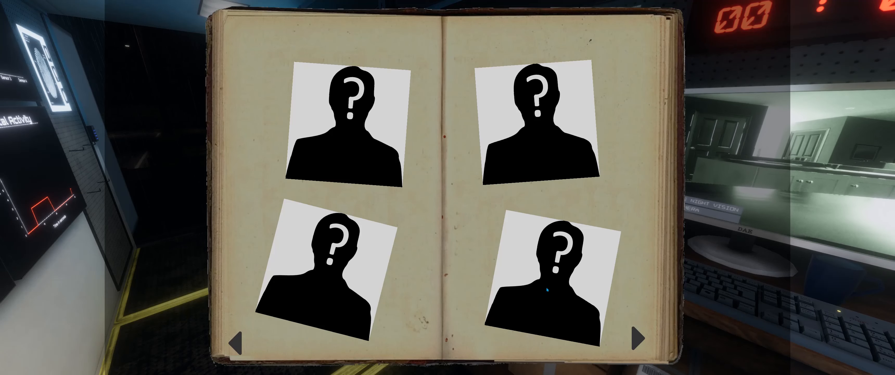
On the evidence page, cycle entry 1 toward Ghost Orb and entry 2 to Freezing Temperatures
{"action": "left_click", "coordinate": [638, 336]}
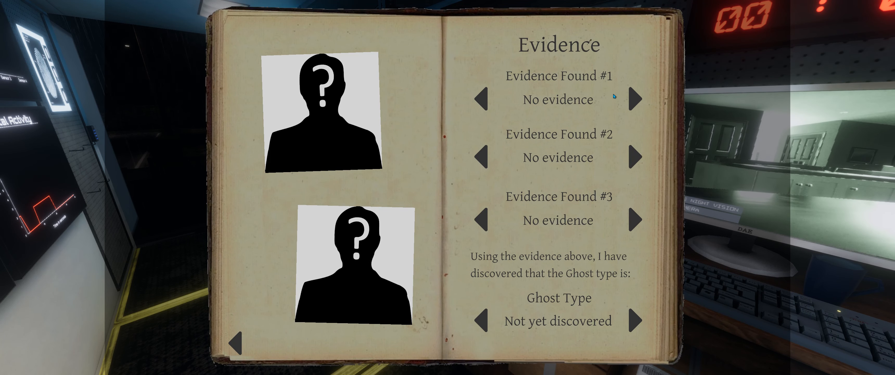
{"action": "left_click", "coordinate": [634, 99]}
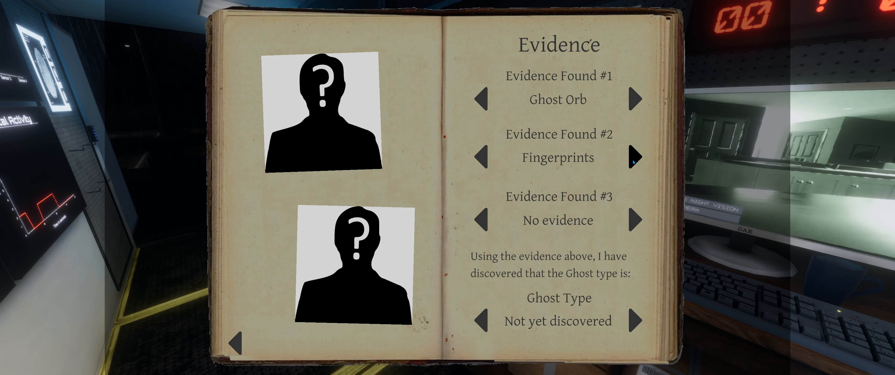
{"action": "left_click", "coordinate": [635, 157]}
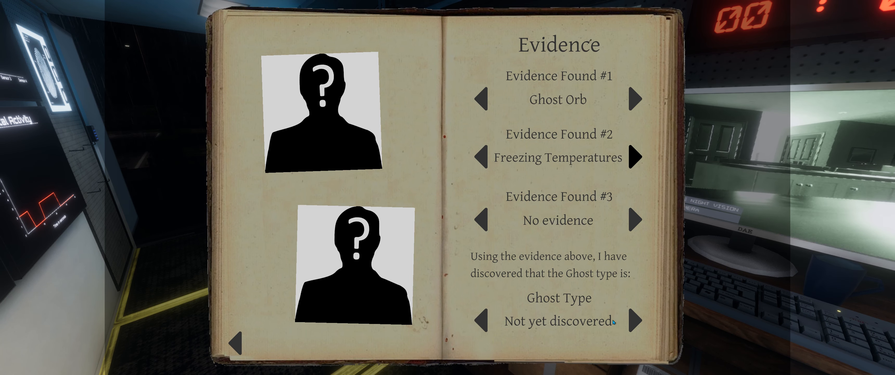
{"action": "left_click", "coordinate": [635, 320]}
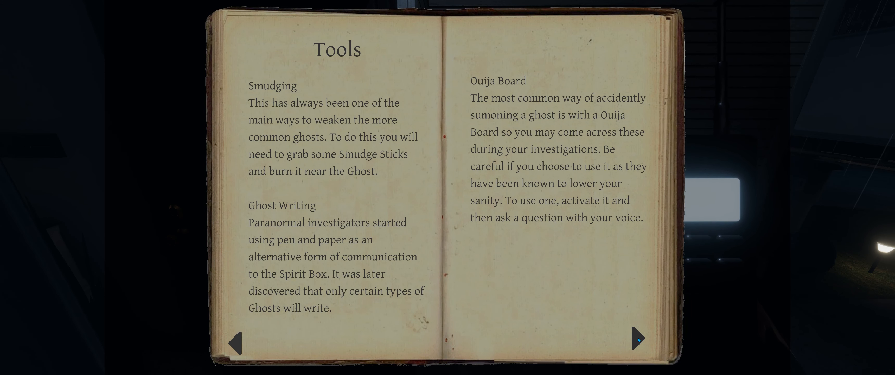
Return to the evidence page and cycle Evidence Found #3 through EMF Level 5 to another option
{"action": "left_click", "coordinate": [637, 337]}
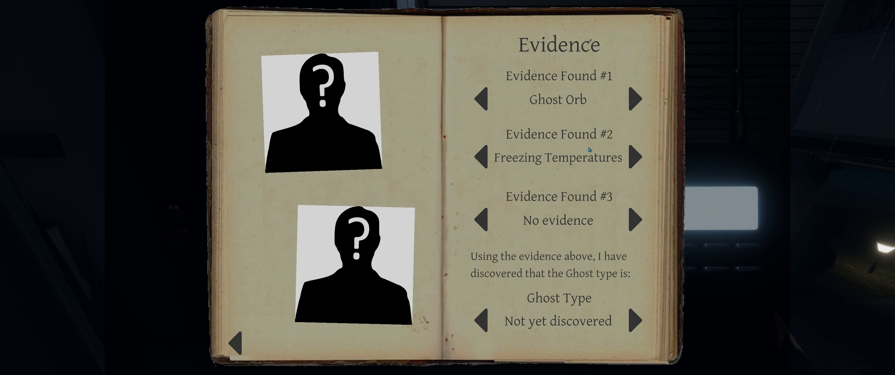
{"action": "left_click", "coordinate": [635, 221]}
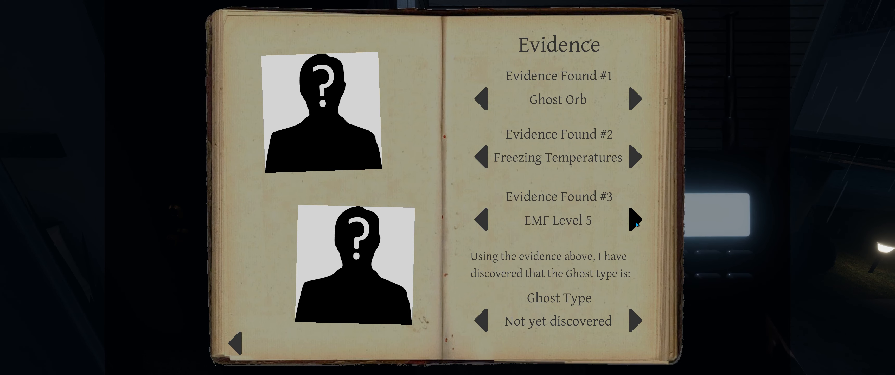
{"action": "left_click", "coordinate": [634, 220]}
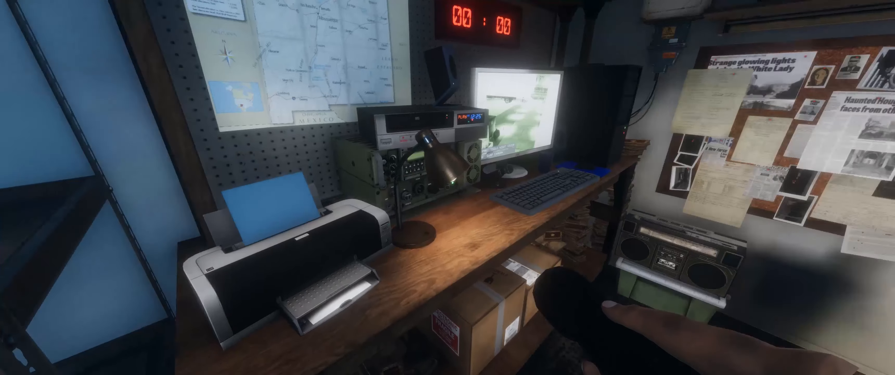
Set the ghost type to Mare in the journal and resume from the Training Complete board
{"action": "key", "text": "j"}
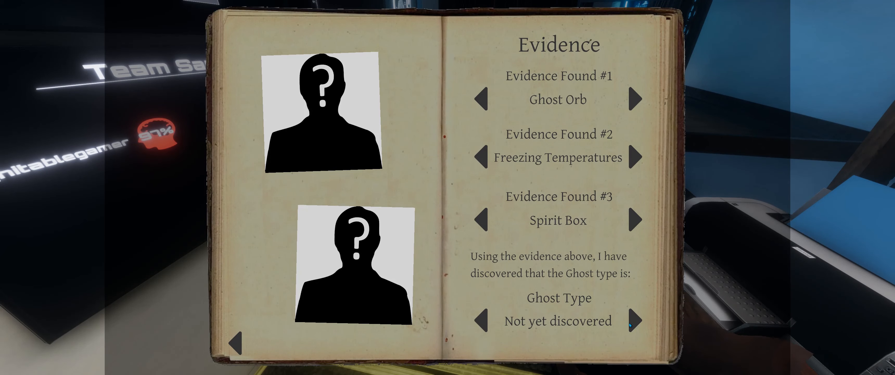
{"action": "left_click", "coordinate": [634, 320]}
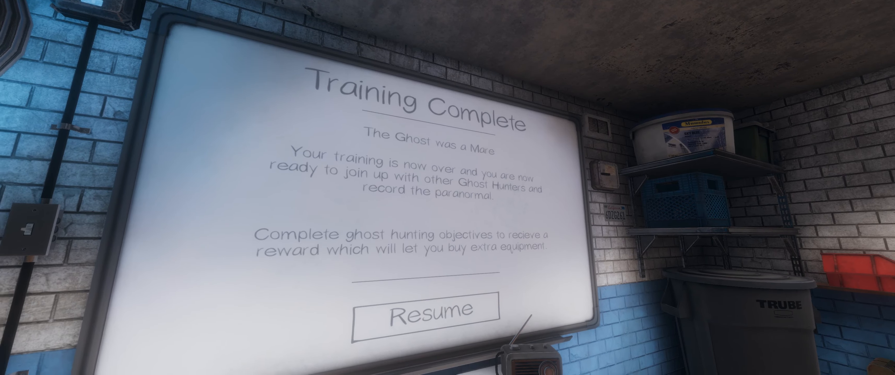
{"action": "left_click", "coordinate": [424, 307]}
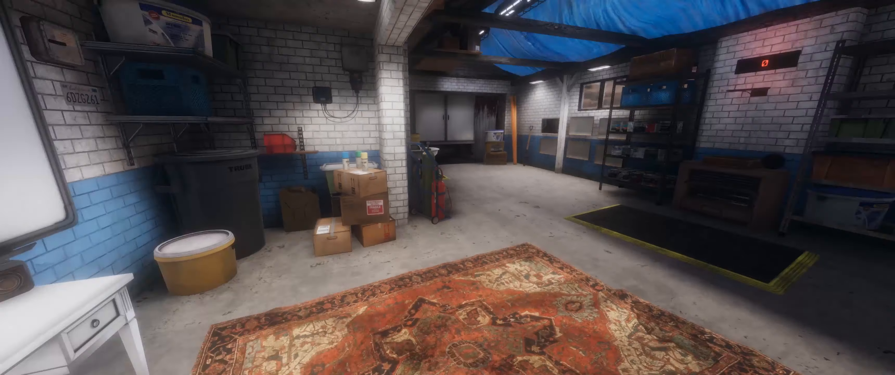